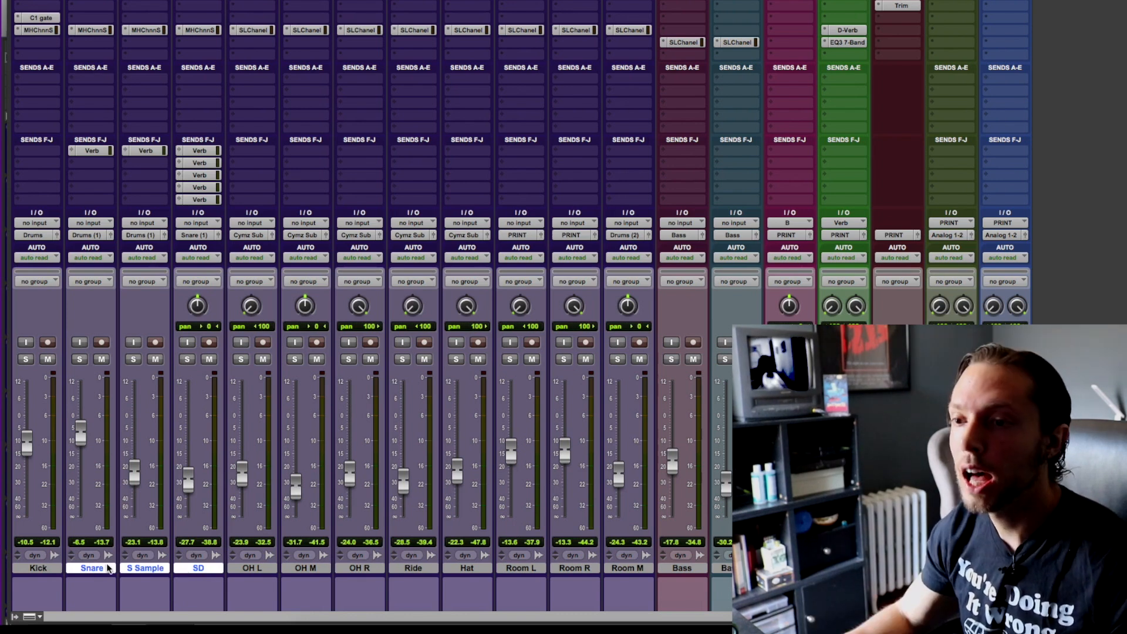
mouse_move(92, 569)
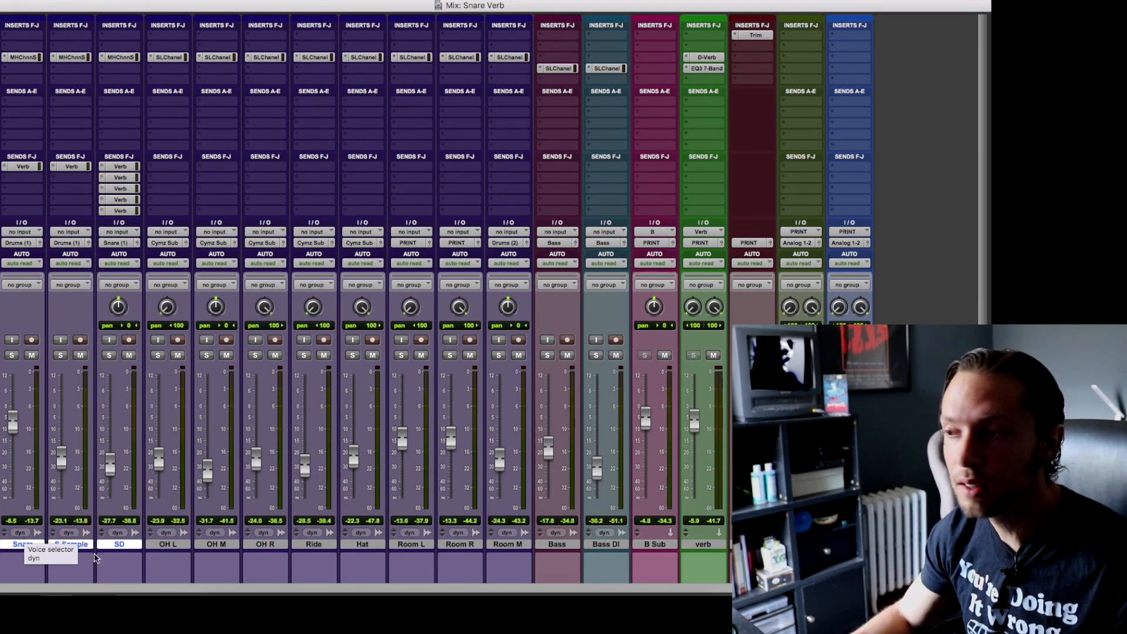
- Bring up the D-Verb plug-in on the verb aux (Room 2, Medium, about 588 ms decay)
click(704, 544)
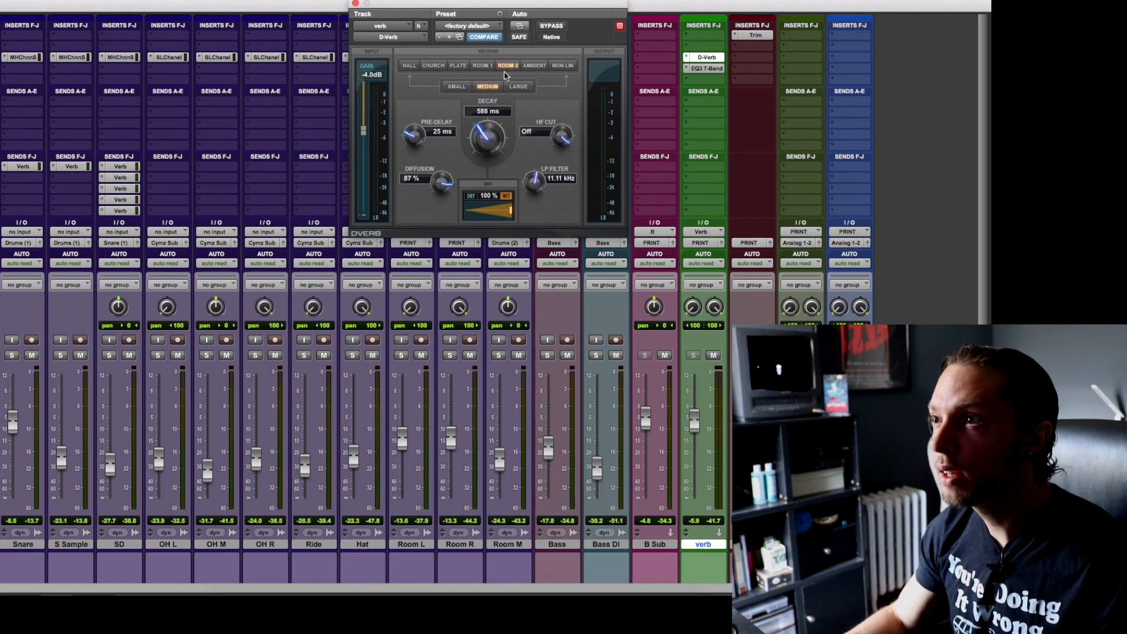
mouse_move(438, 140)
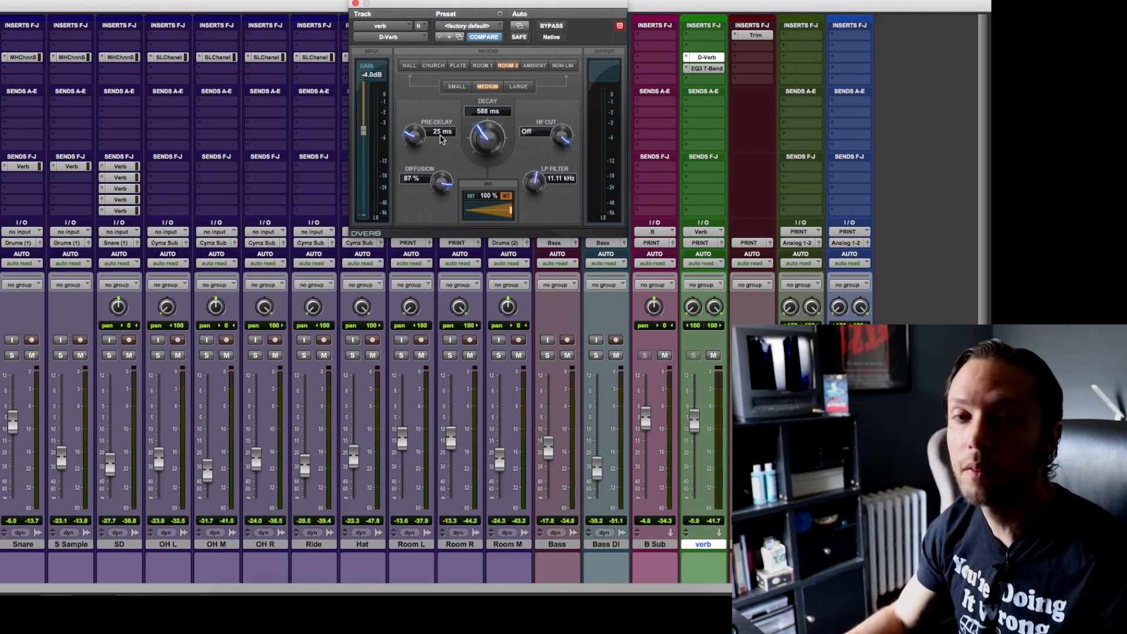
mouse_move(463, 213)
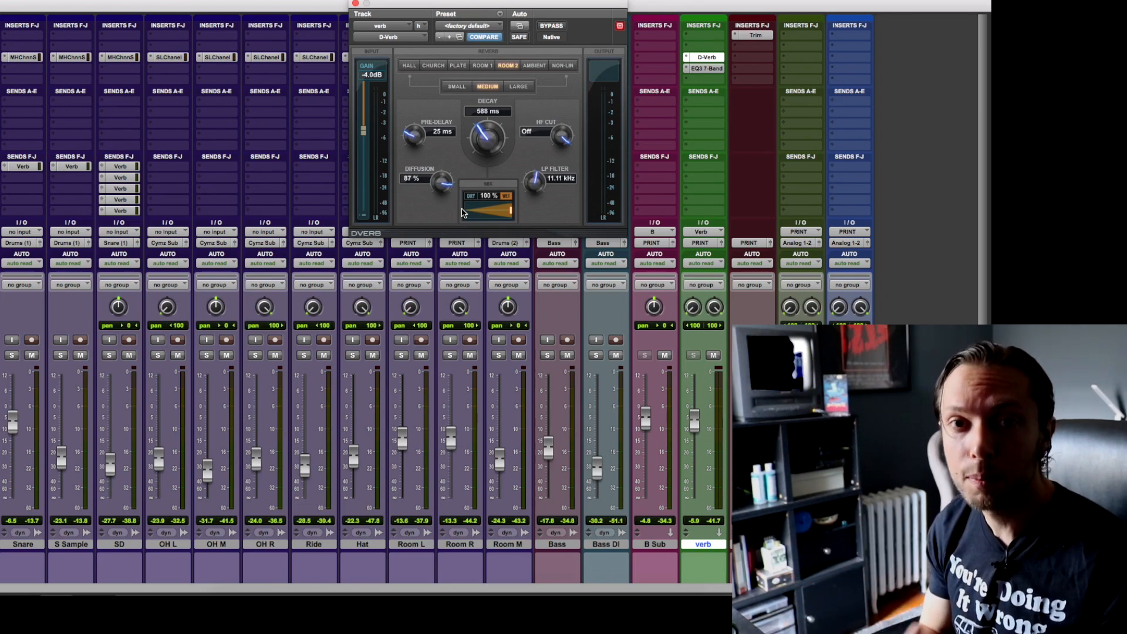
- Close the D-Verb window, keeping the Room 2 Medium preset, to return to the full mixer
click(706, 68)
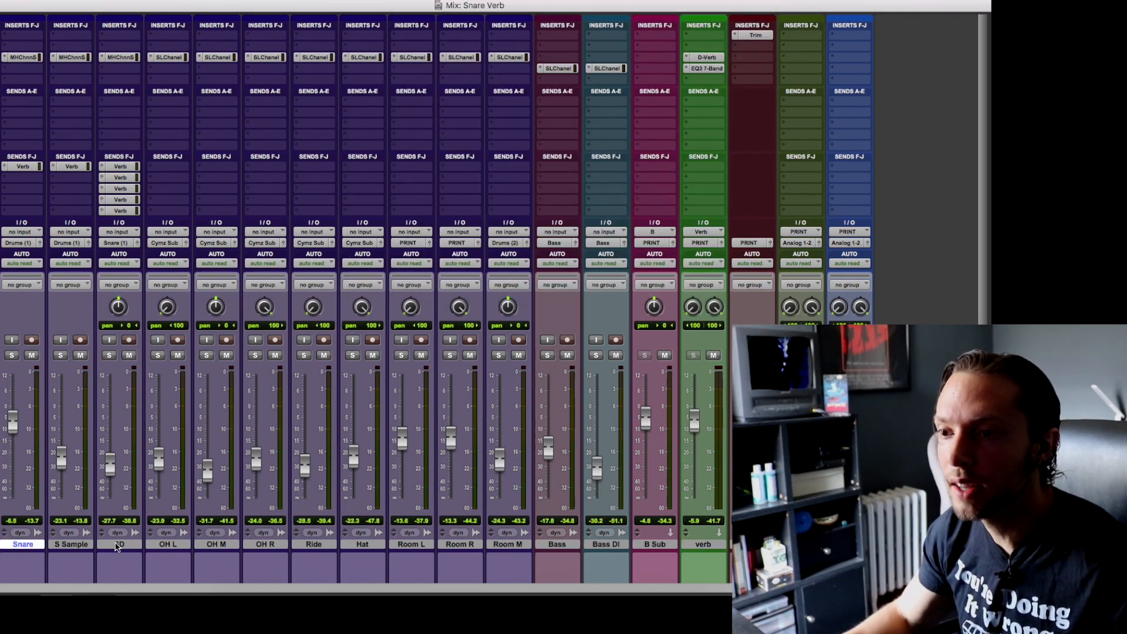
- Select Snare, S Sample and SD together and solo the Snare track
click(12, 355)
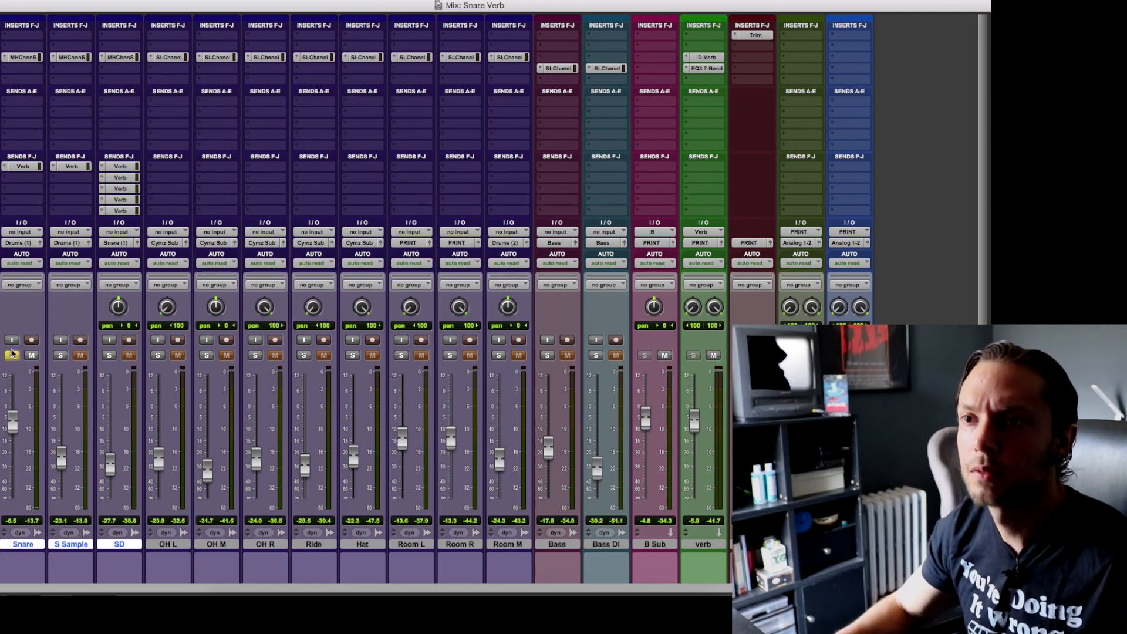
click(12, 354)
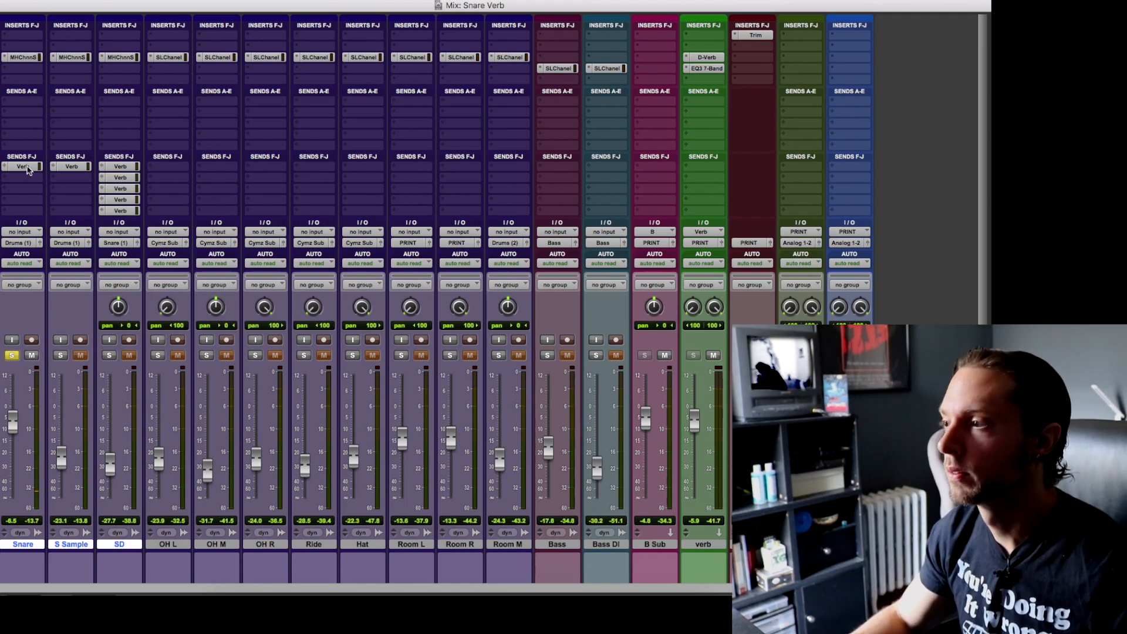
mouse_move(22, 166)
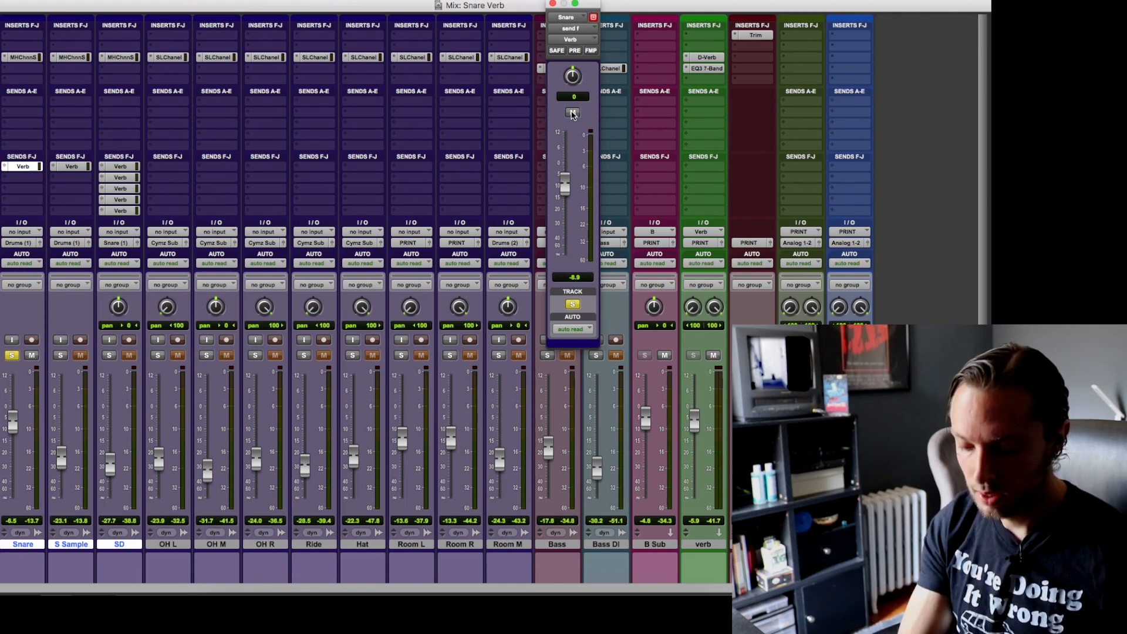
- Close the Snare send fader, solo S Sample and show its Verb send level
click(591, 17)
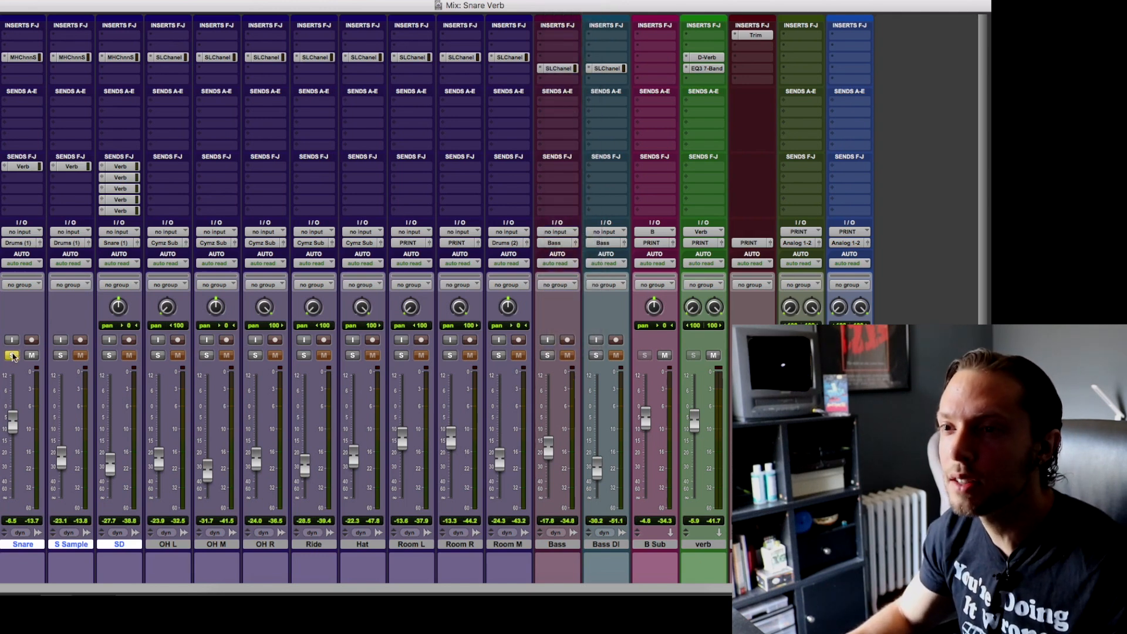
click(60, 355)
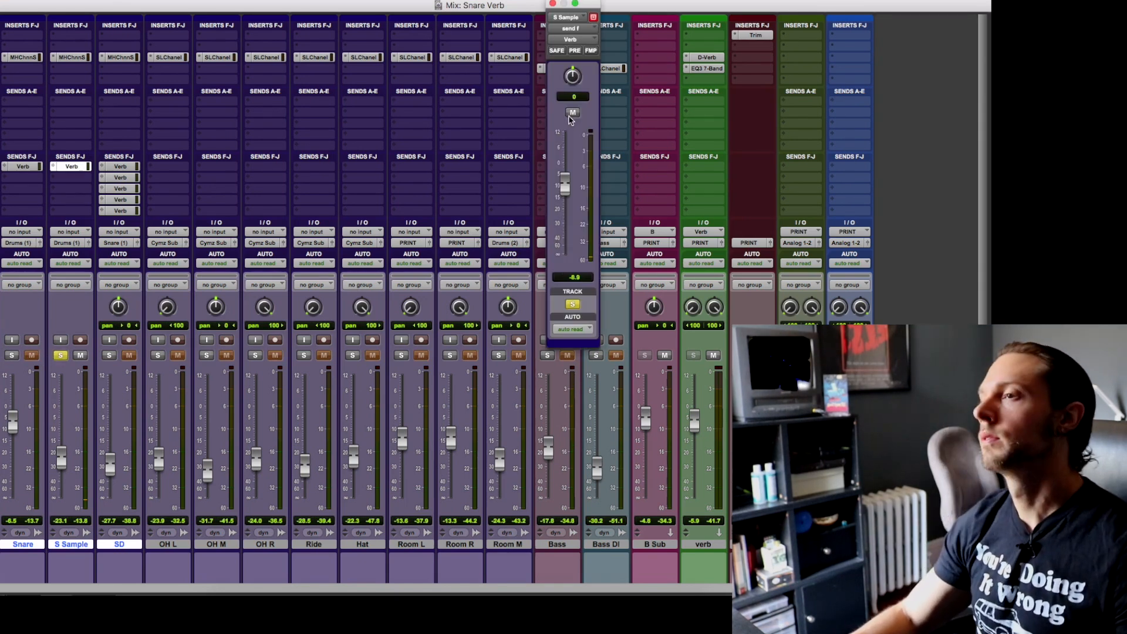
click(574, 113)
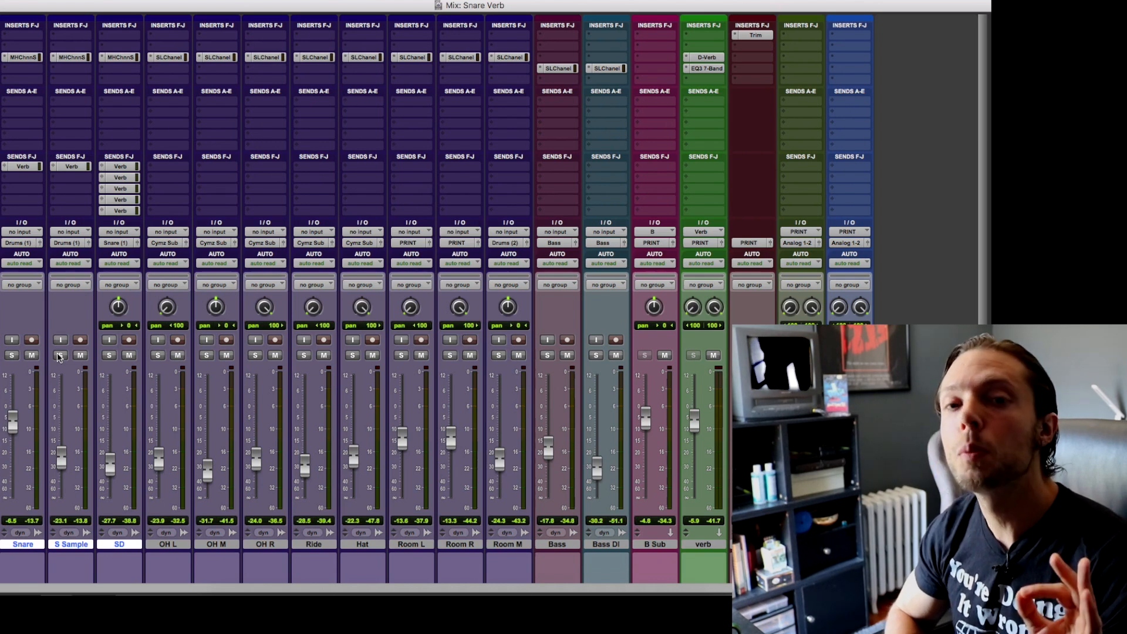
- Solo the SD snare bottom track to isolate it
click(109, 355)
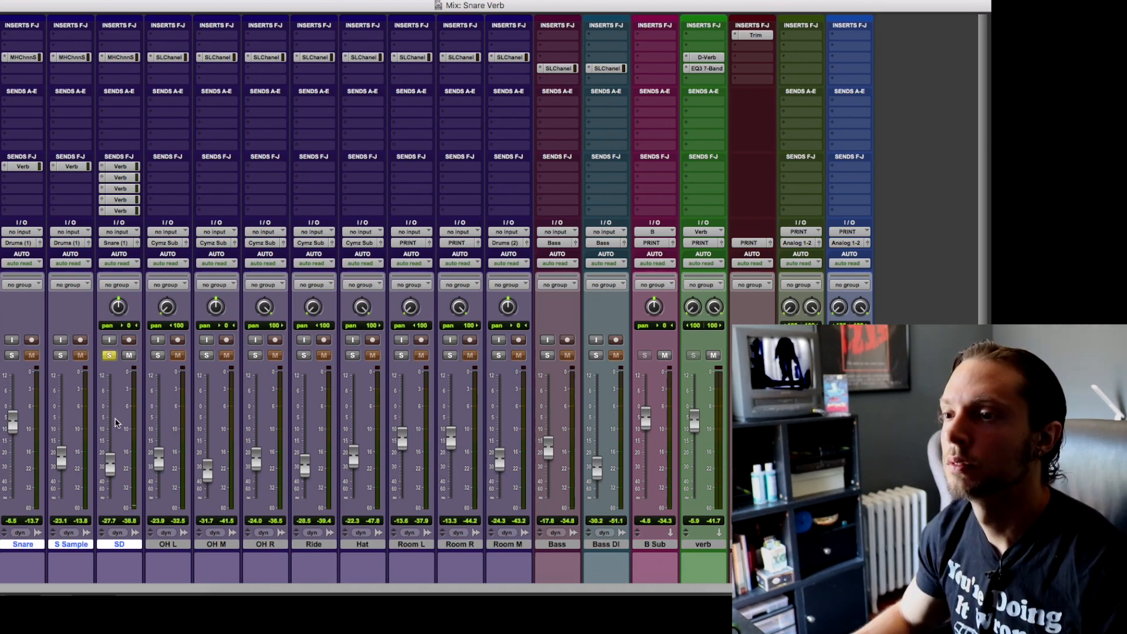
mouse_move(113, 430)
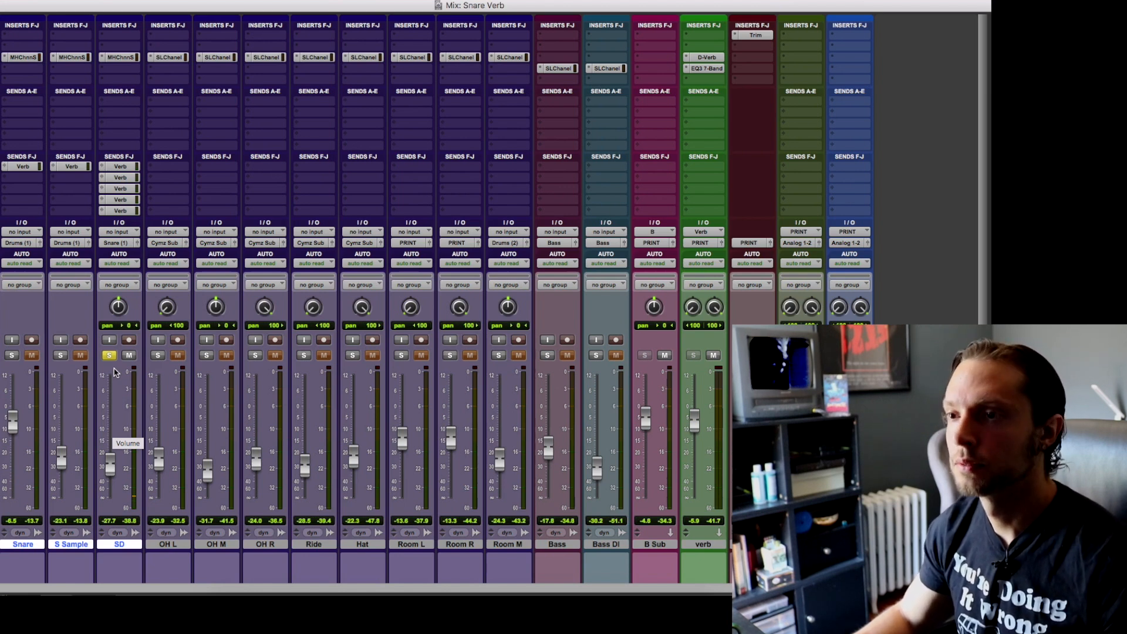
double_click(119, 56)
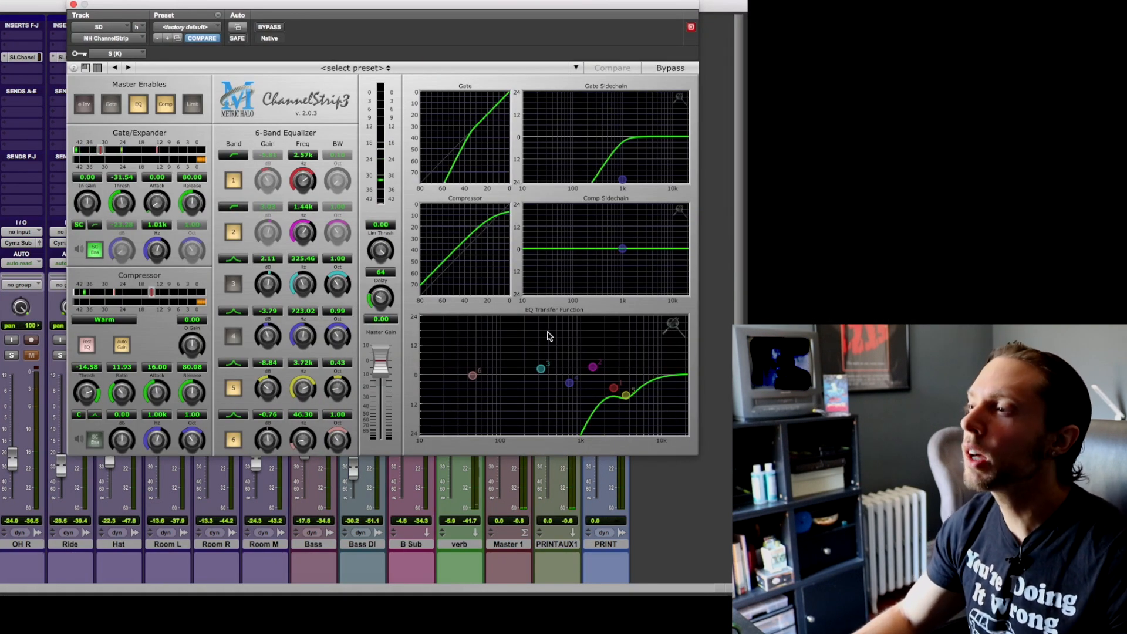
mouse_move(664, 426)
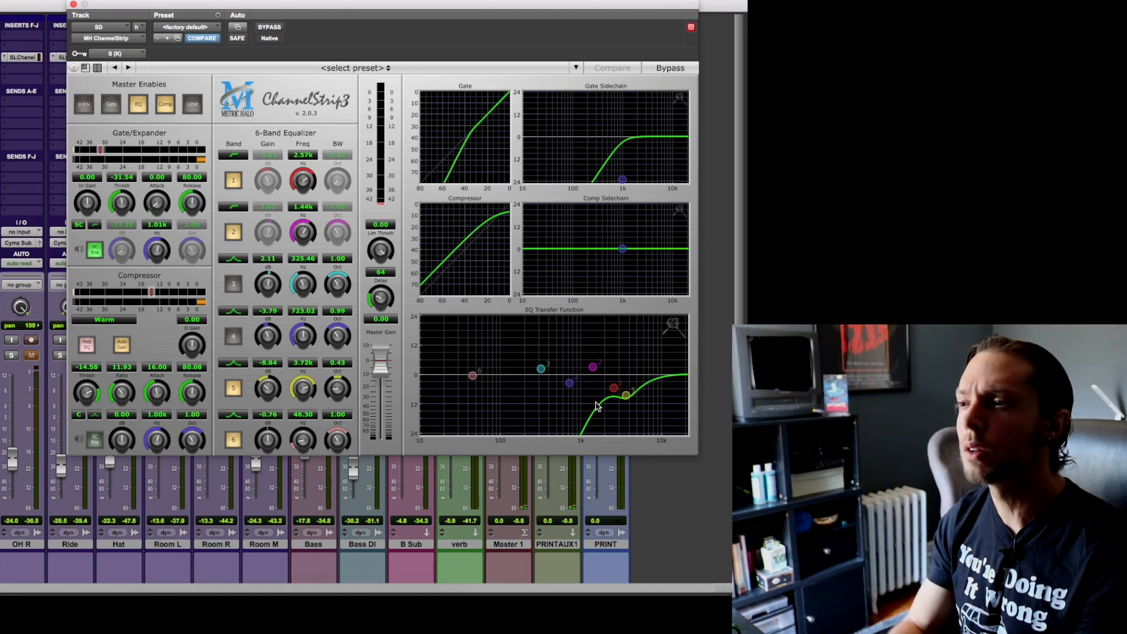
mouse_move(546, 402)
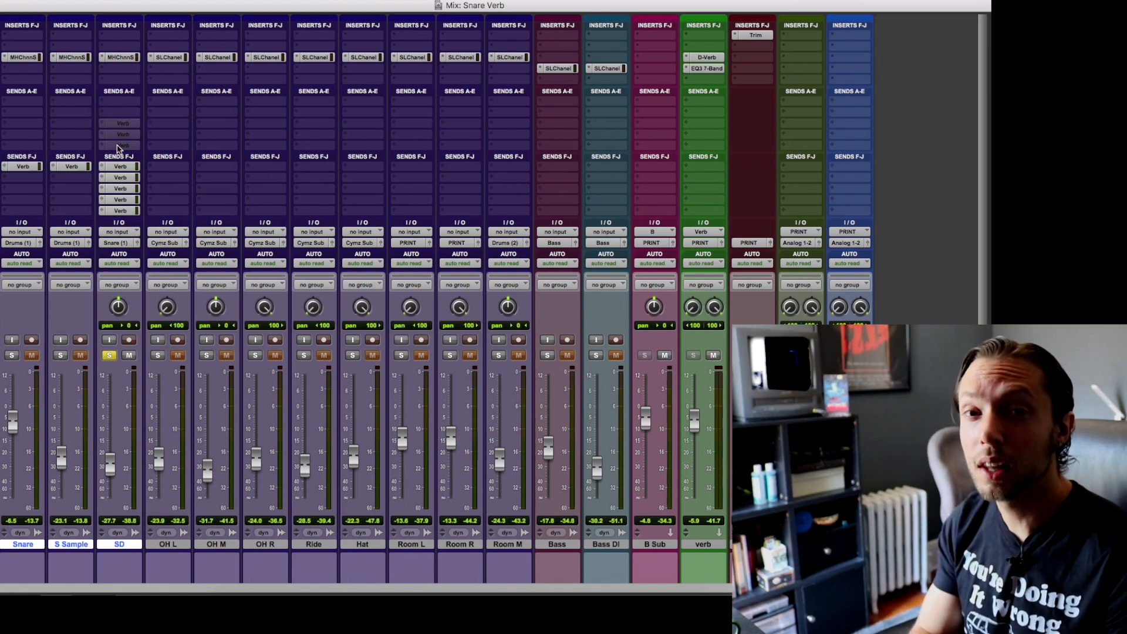
- Solo Room L, Room R and Room M alongside the snares and start playback
click(109, 355)
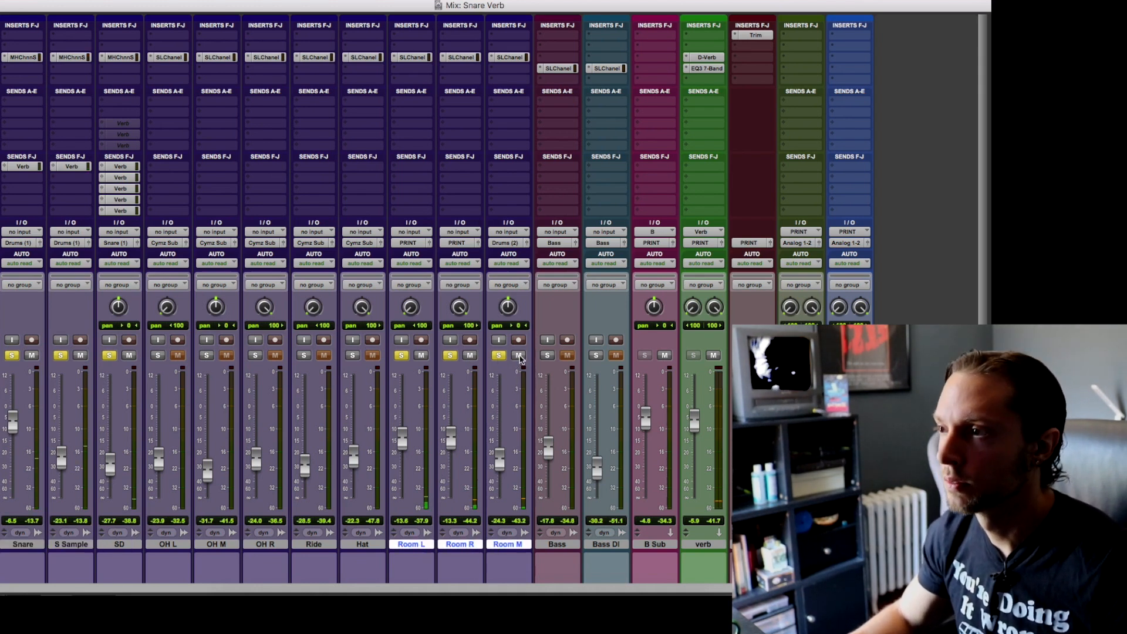
click(421, 355)
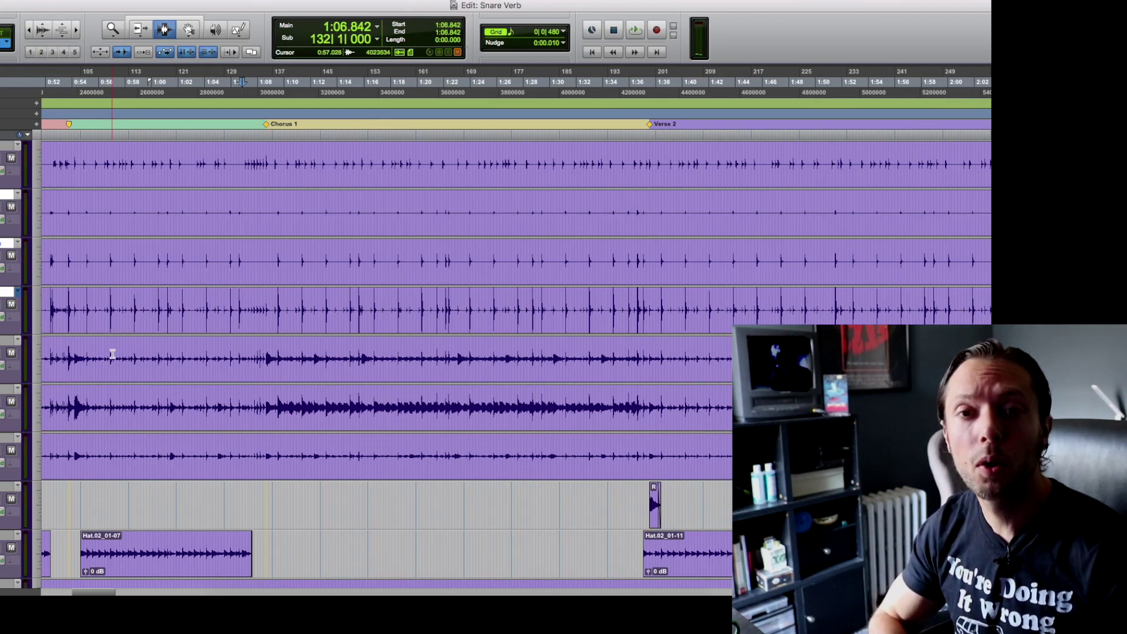
click(634, 30)
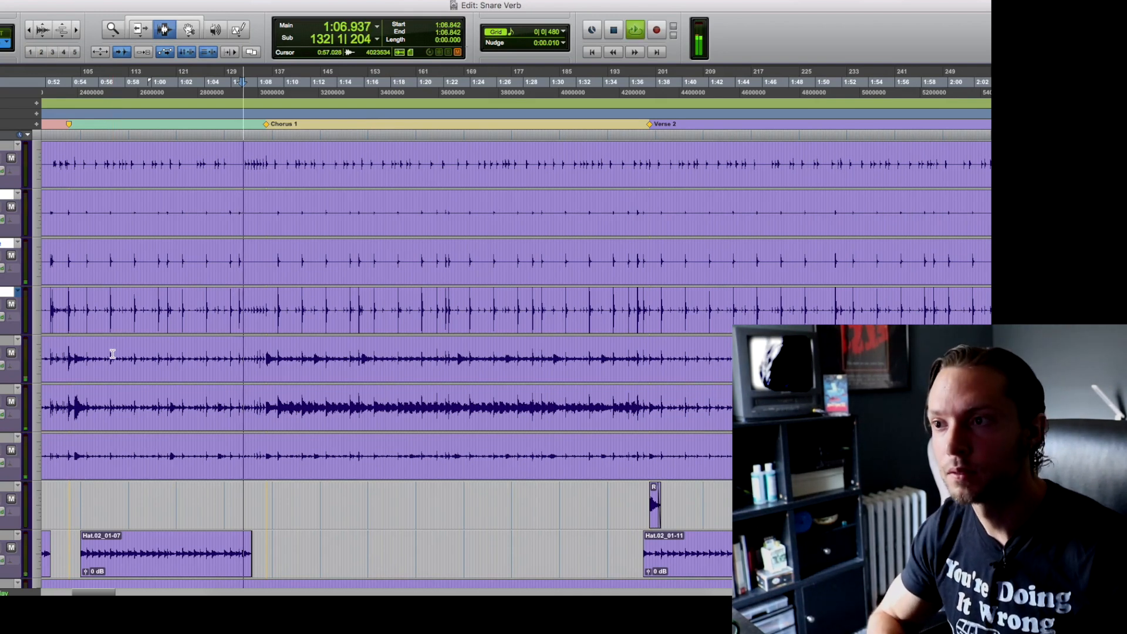